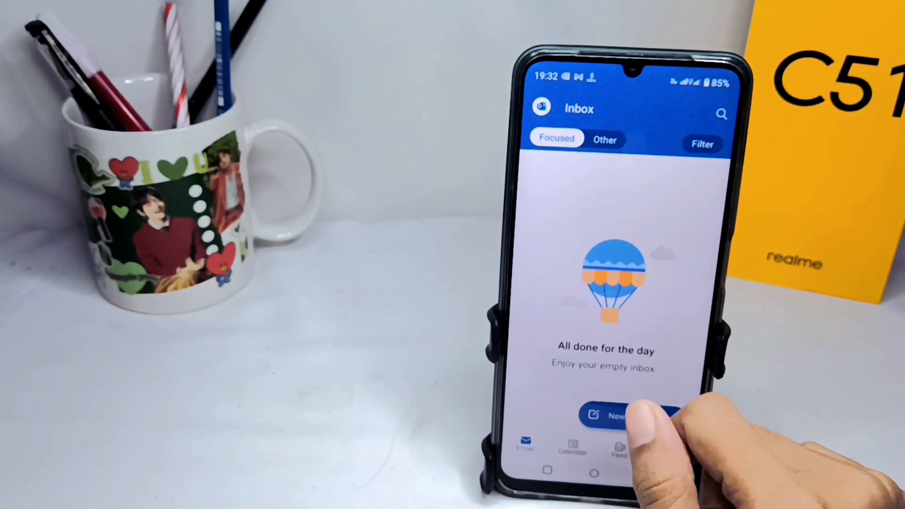
Step: Open the account drawer from the inbox and go to Outlook's Settings
{"action": "left_click", "coordinate": [540, 108]}
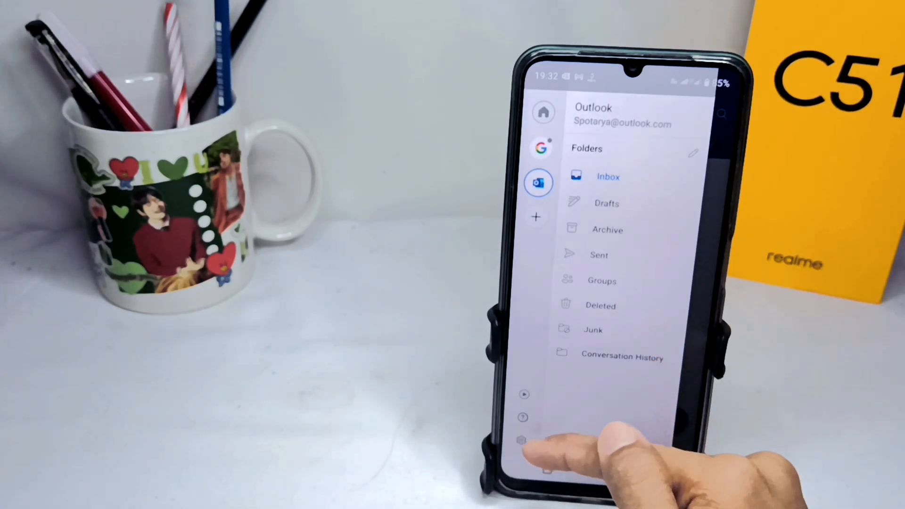
{"action": "left_click", "coordinate": [522, 439]}
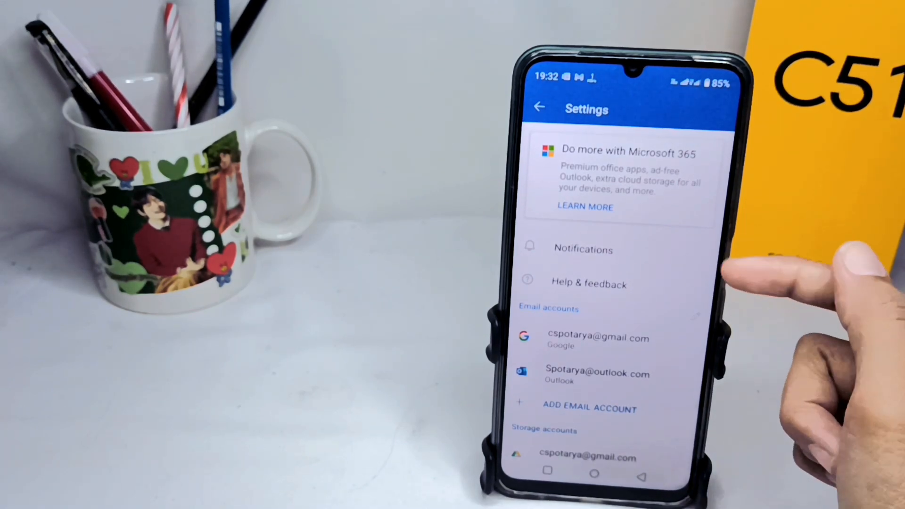
Step: Open Notifications to show email notification toggles for the Google and Outlook accounts
{"action": "left_click", "coordinate": [583, 249]}
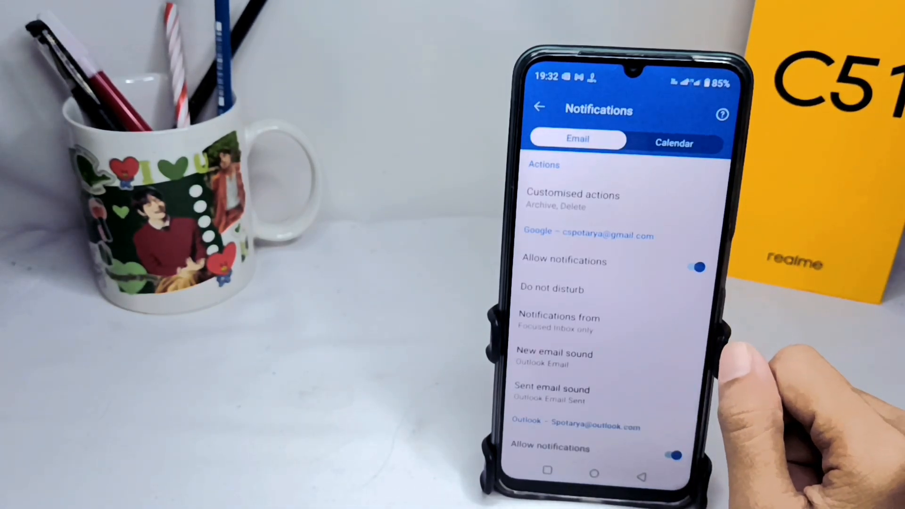
{"action": "mouse_move", "coordinate": [797, 243]}
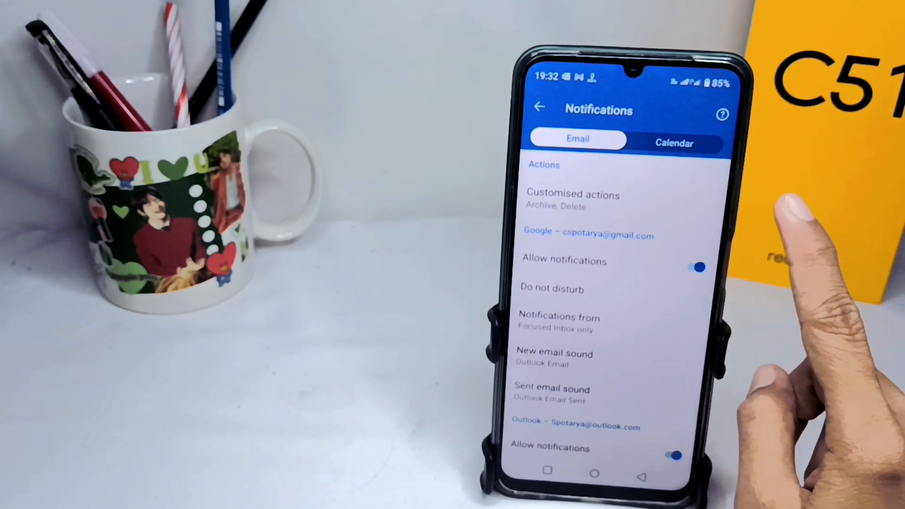